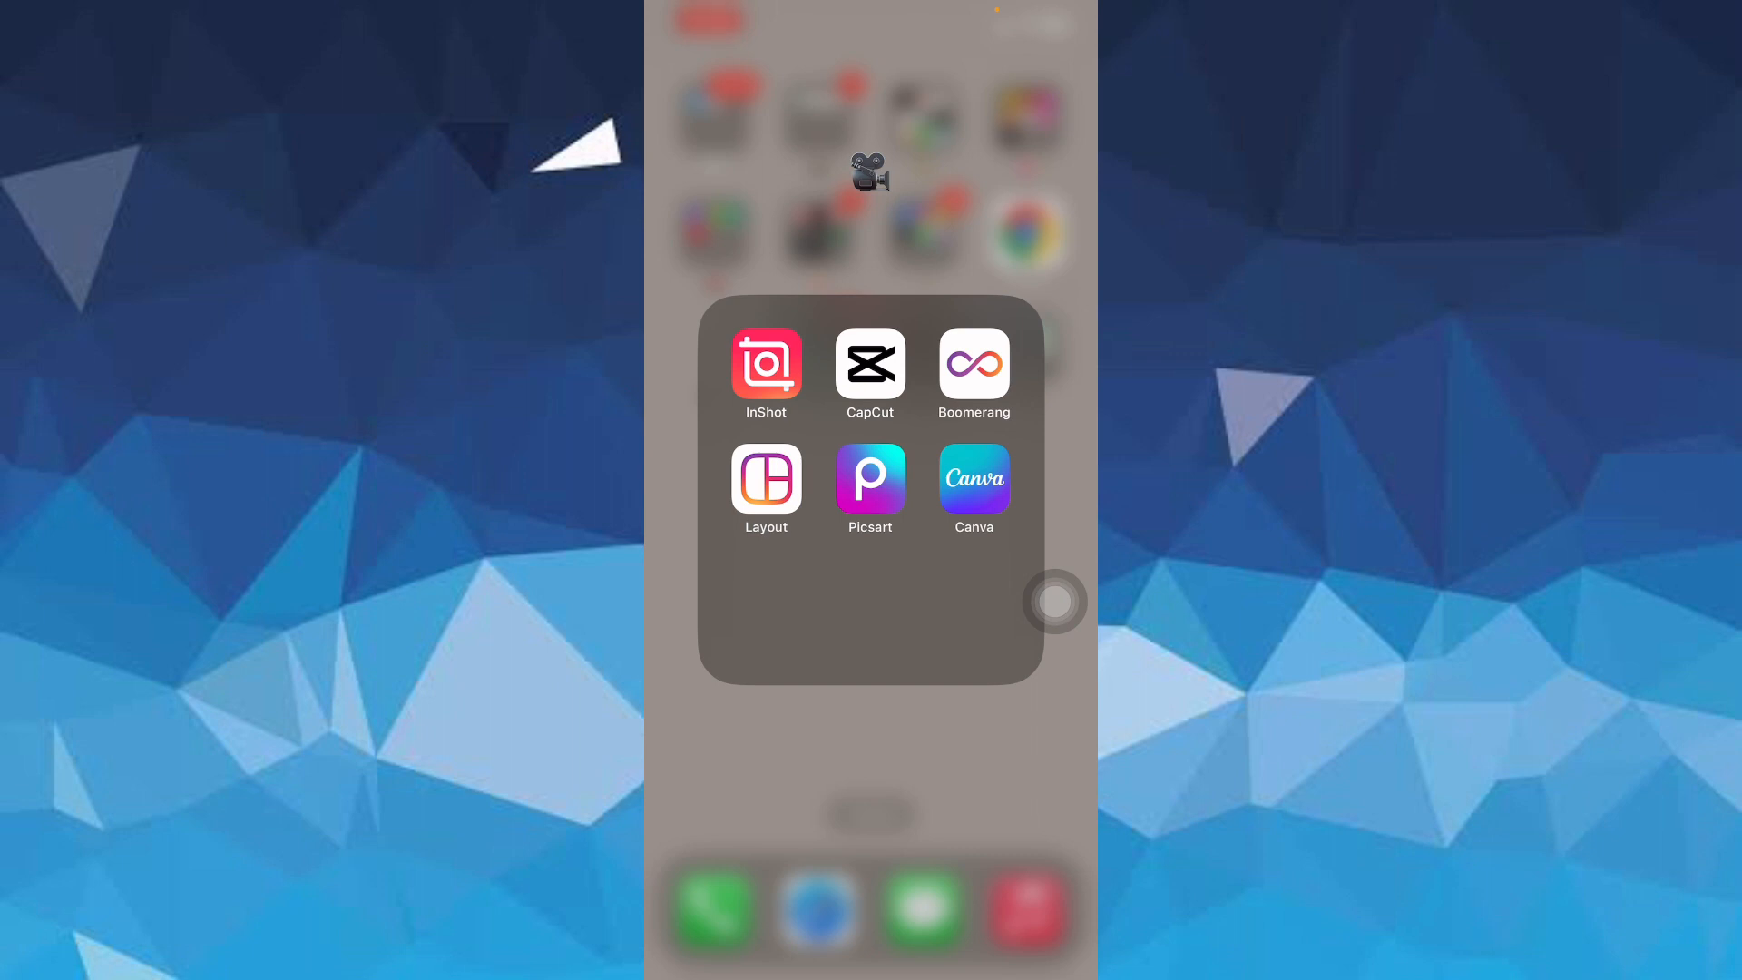
- Launch Canva from the photo and video apps folder on the Home Screen
{"action": "left_click", "coordinate": [974, 481]}
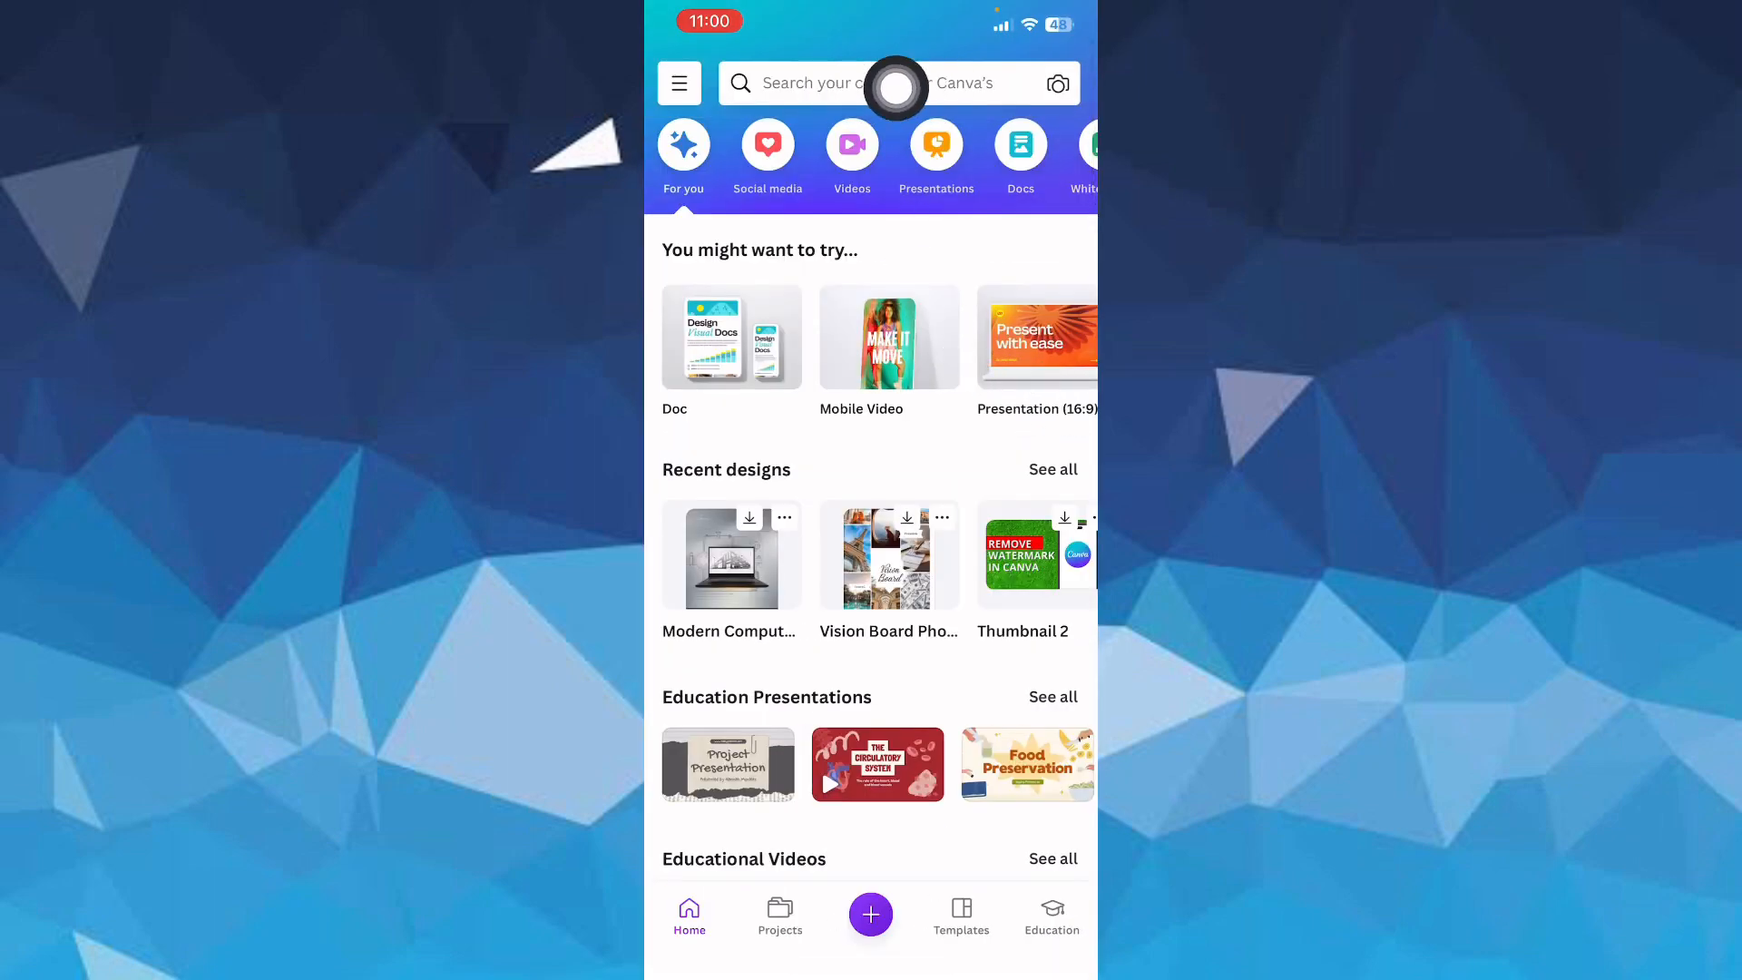
- Search Canva templates for 'mug design' and scroll through the results
{"action": "left_click", "coordinate": [866, 84]}
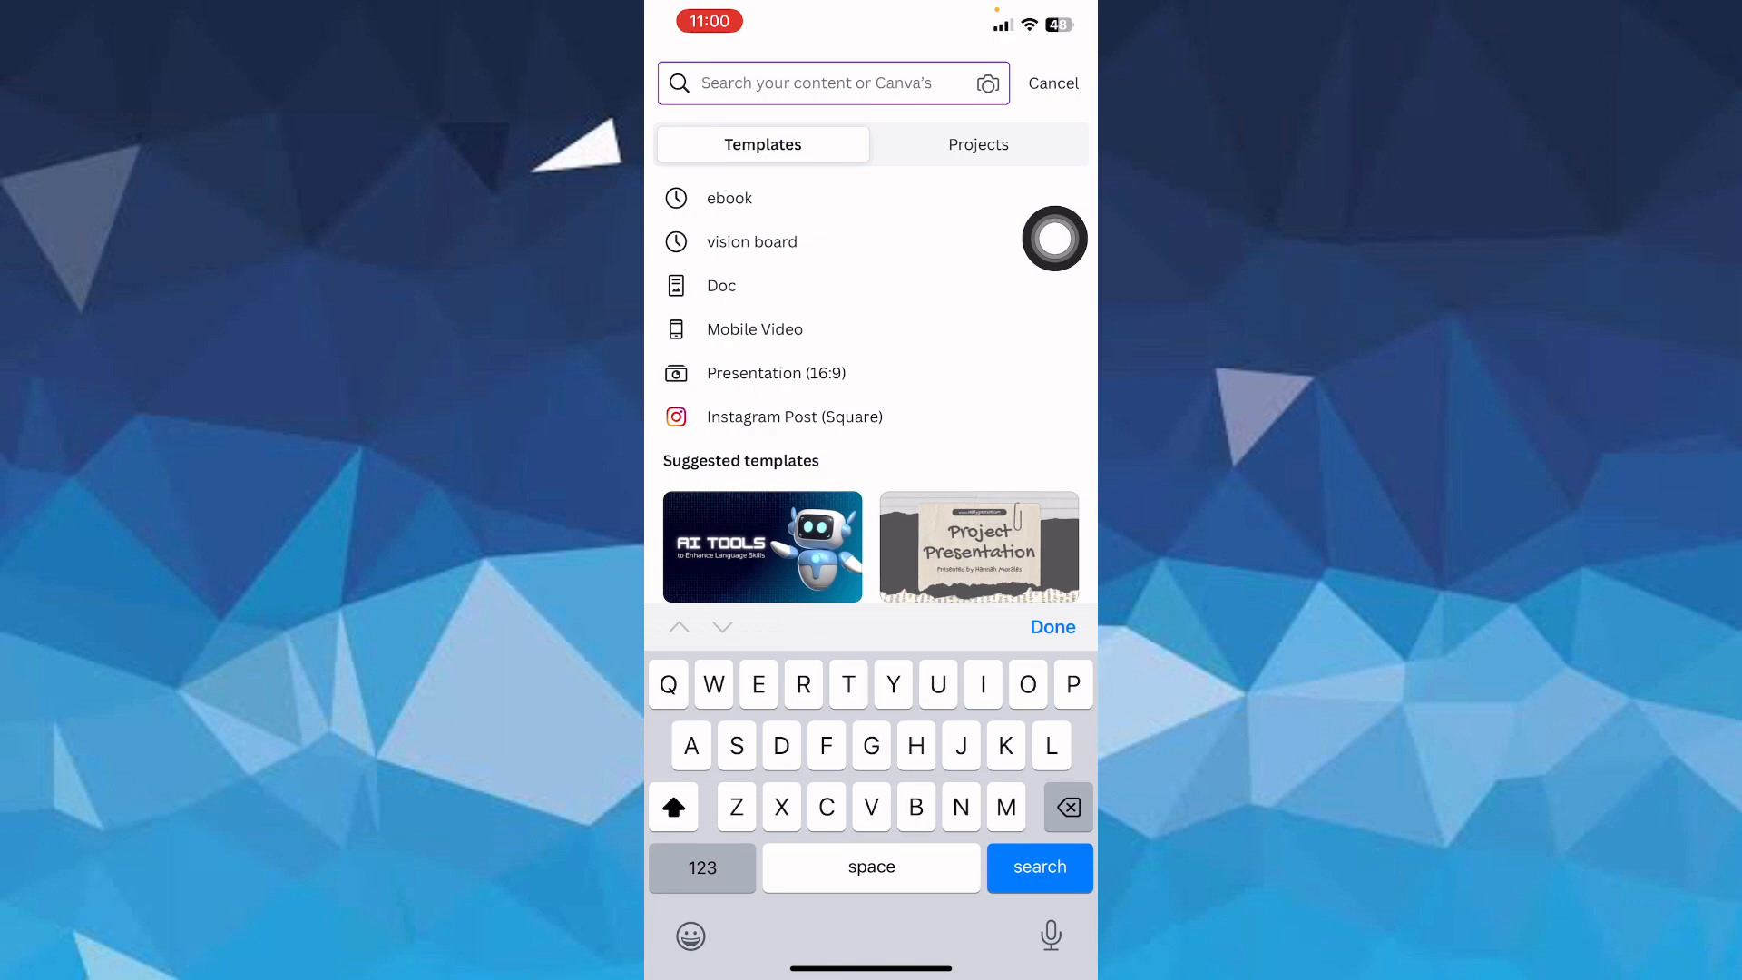
{"action": "type", "text": "Mig design"}
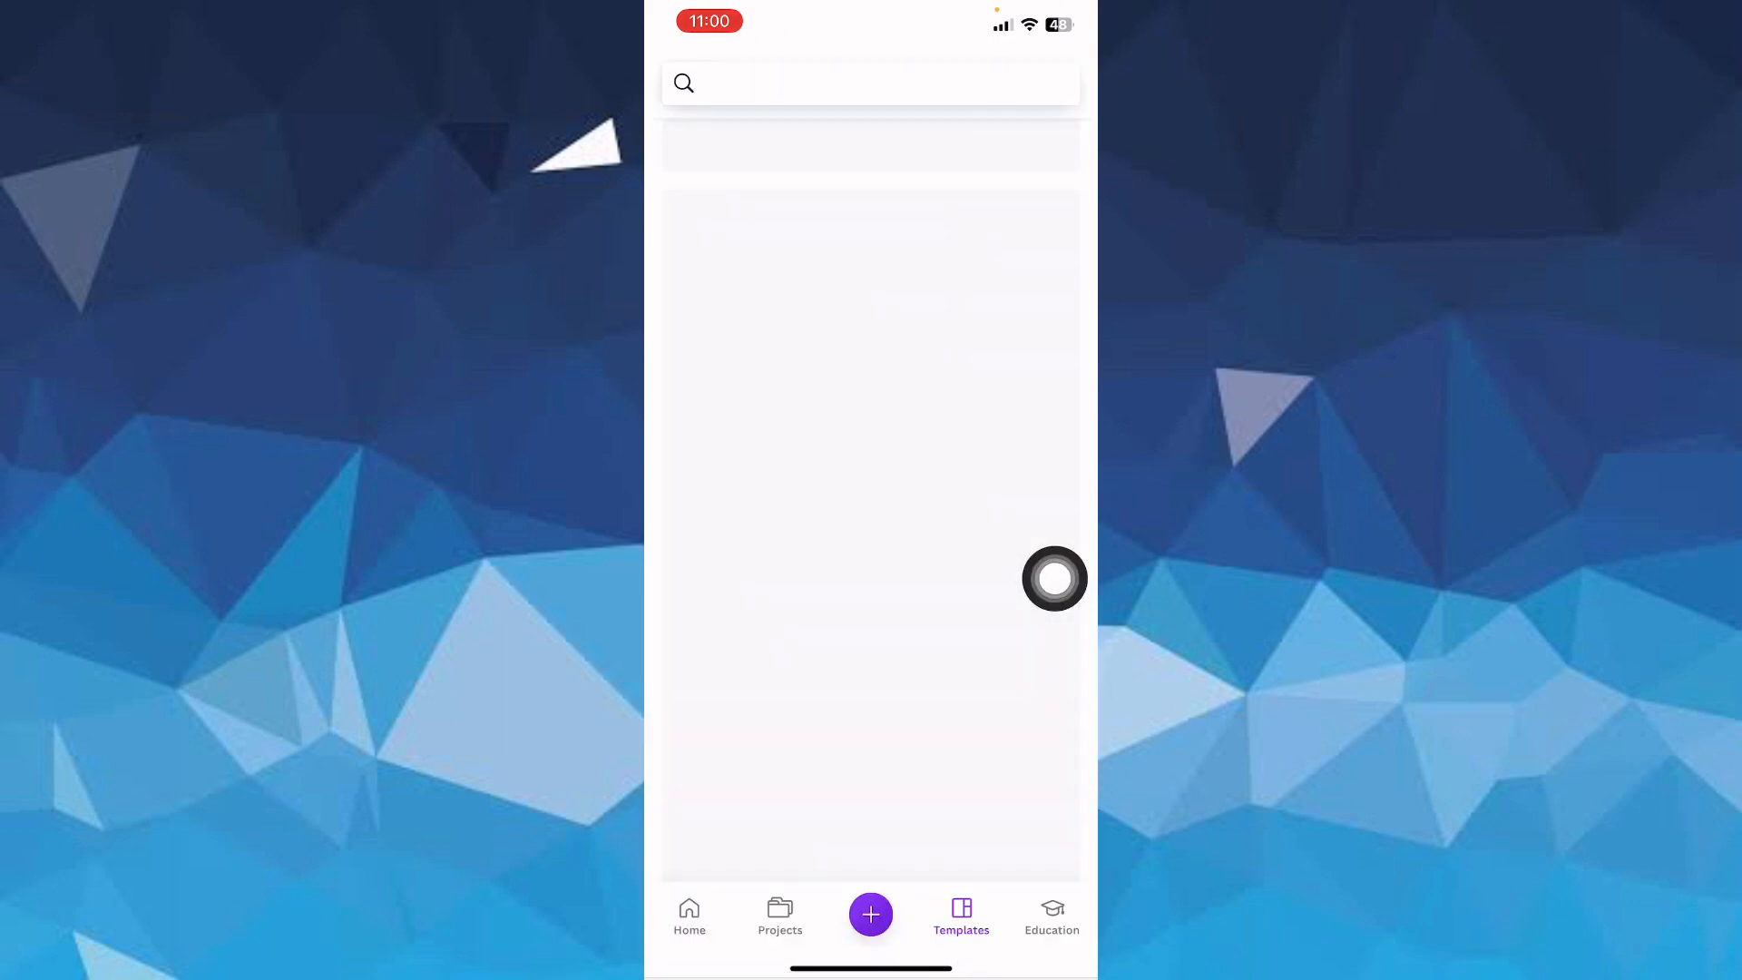
{"action": "type", "text": "mug design"}
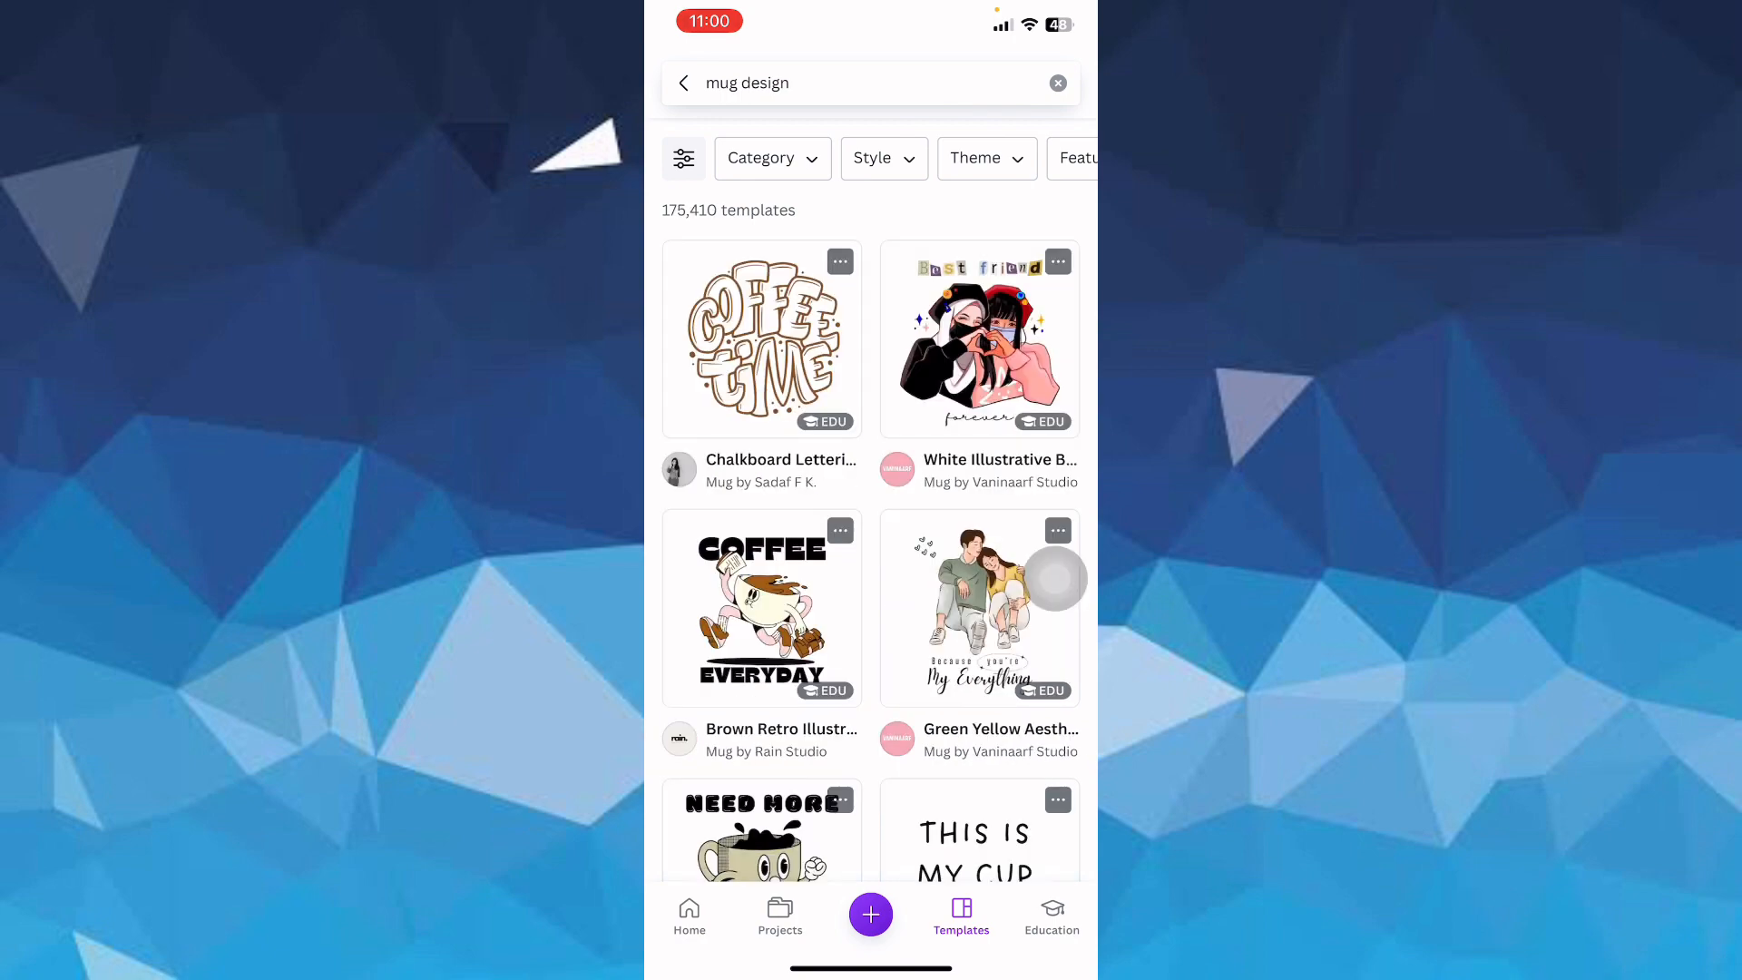
{"action": "scroll", "scroll_direction": "down", "scroll_amount": 3}
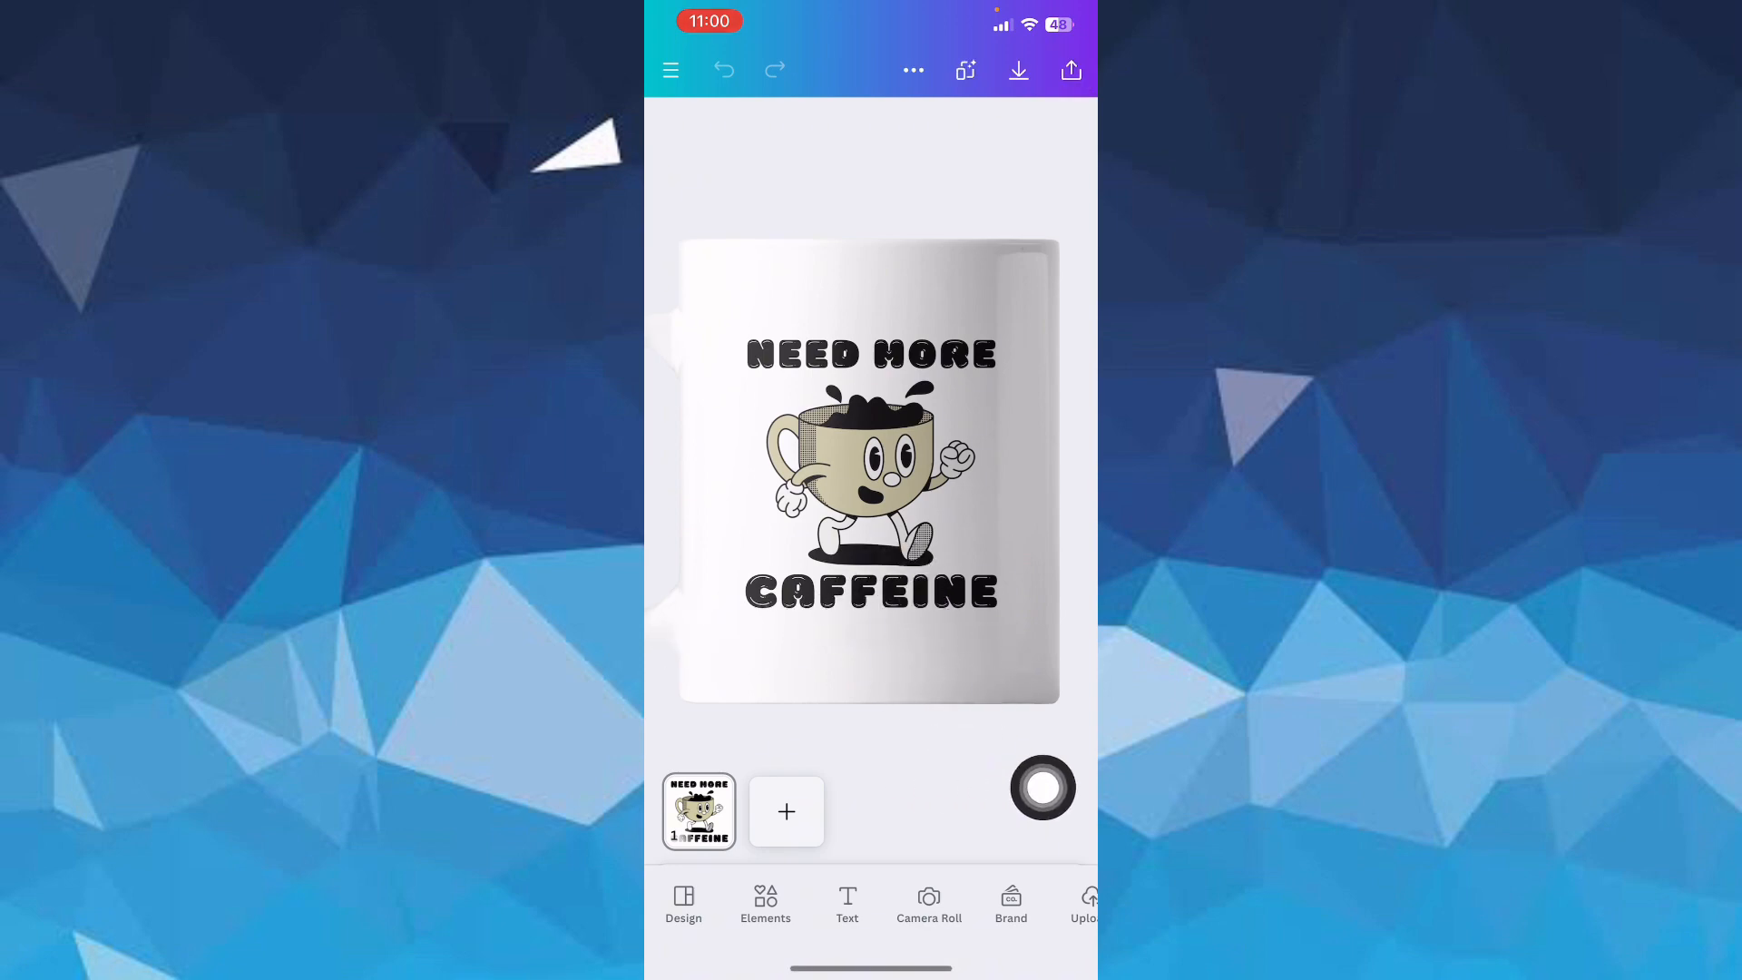
- Open the Need More Caffeine mug template and select the word CAFFEINE to rewrite as COFFEE
{"action": "left_click", "coordinate": [870, 472]}
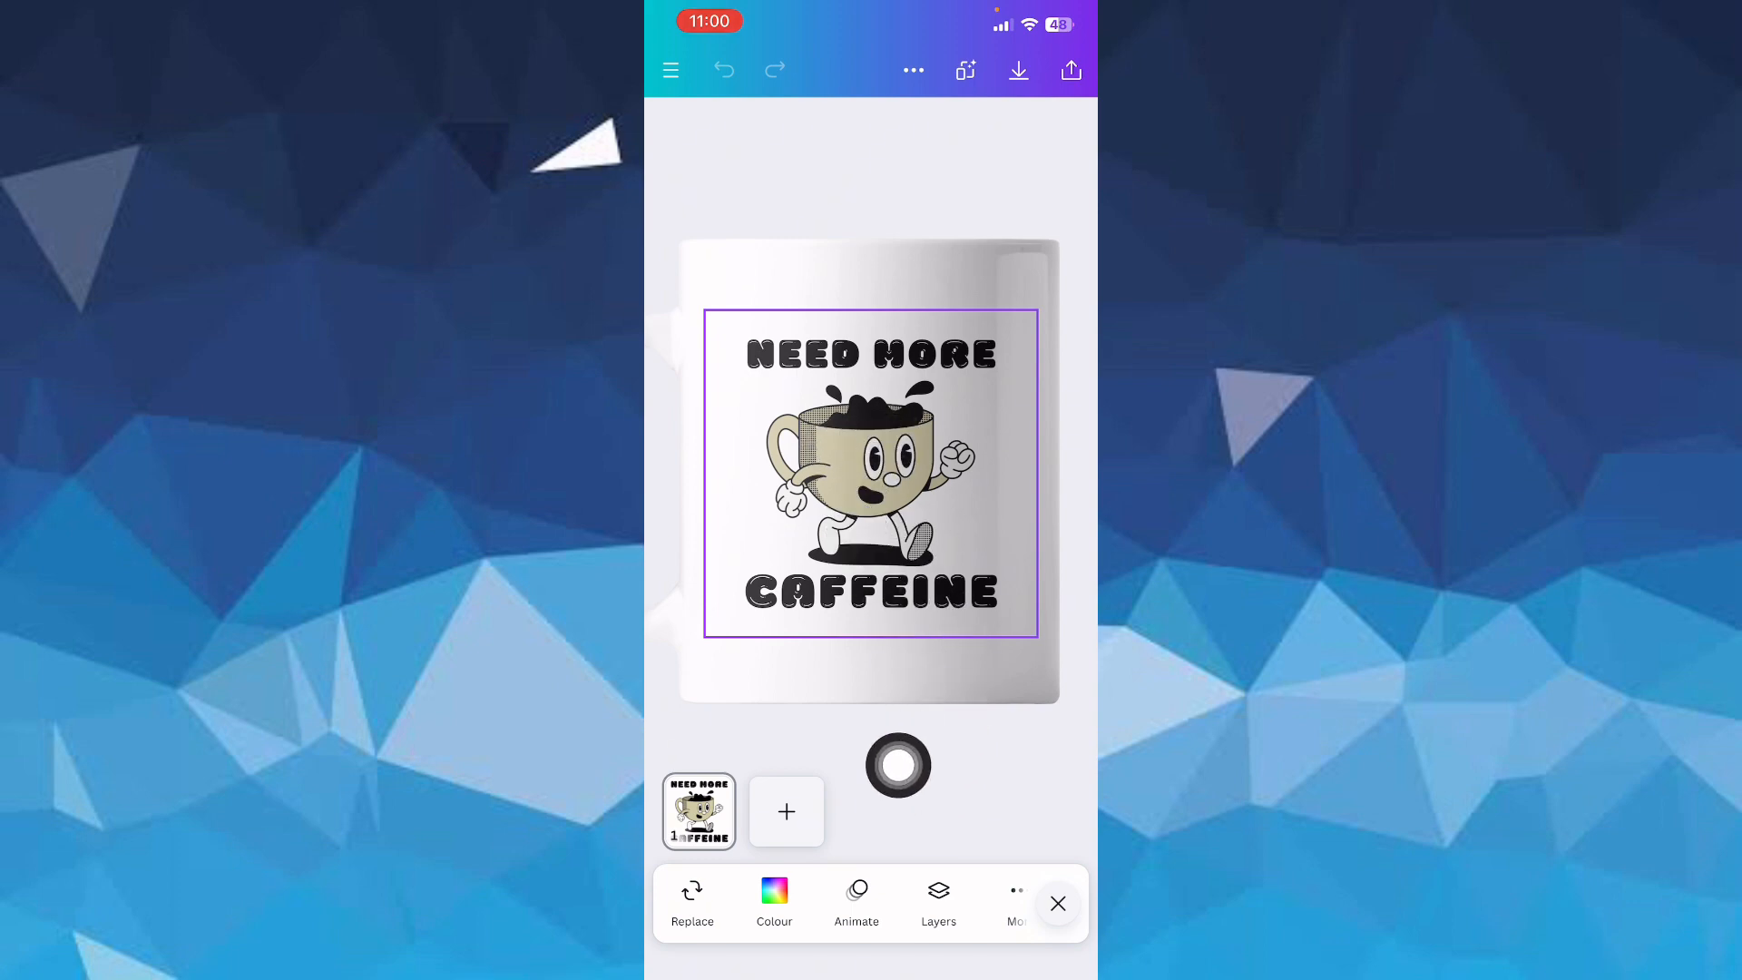
{"action": "left_click", "coordinate": [871, 590]}
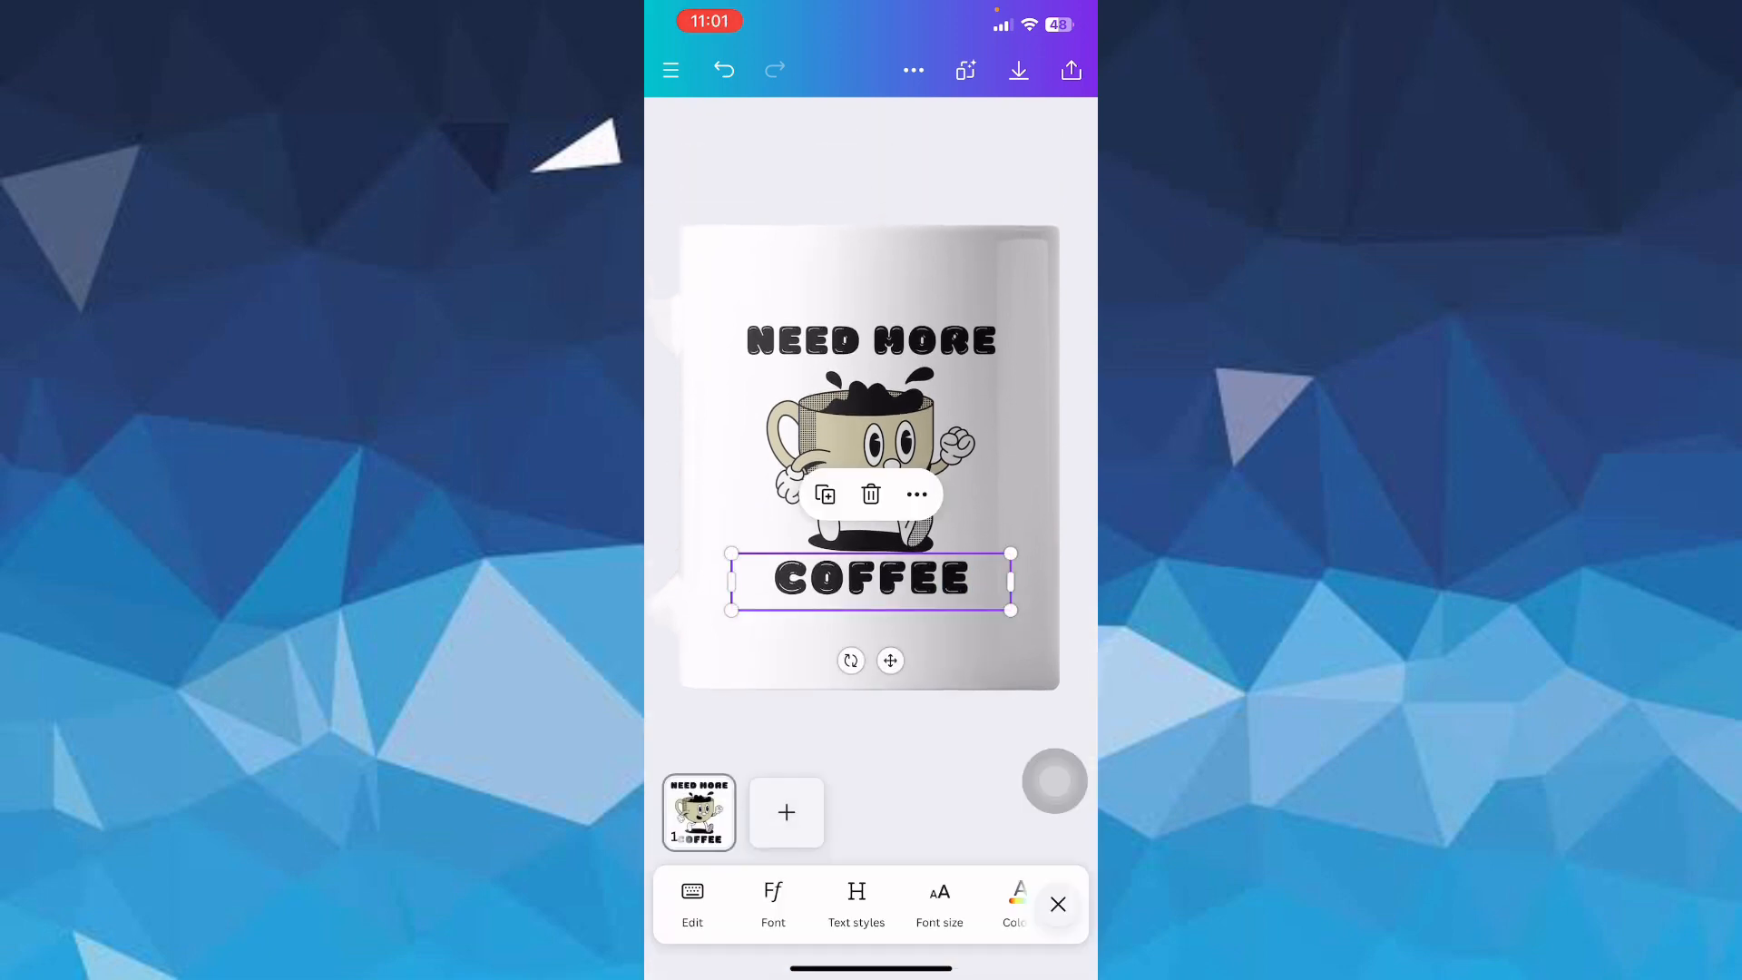
- Deselect the COFFEE text and bring up the Elements library
{"action": "left_click", "coordinate": [871, 461]}
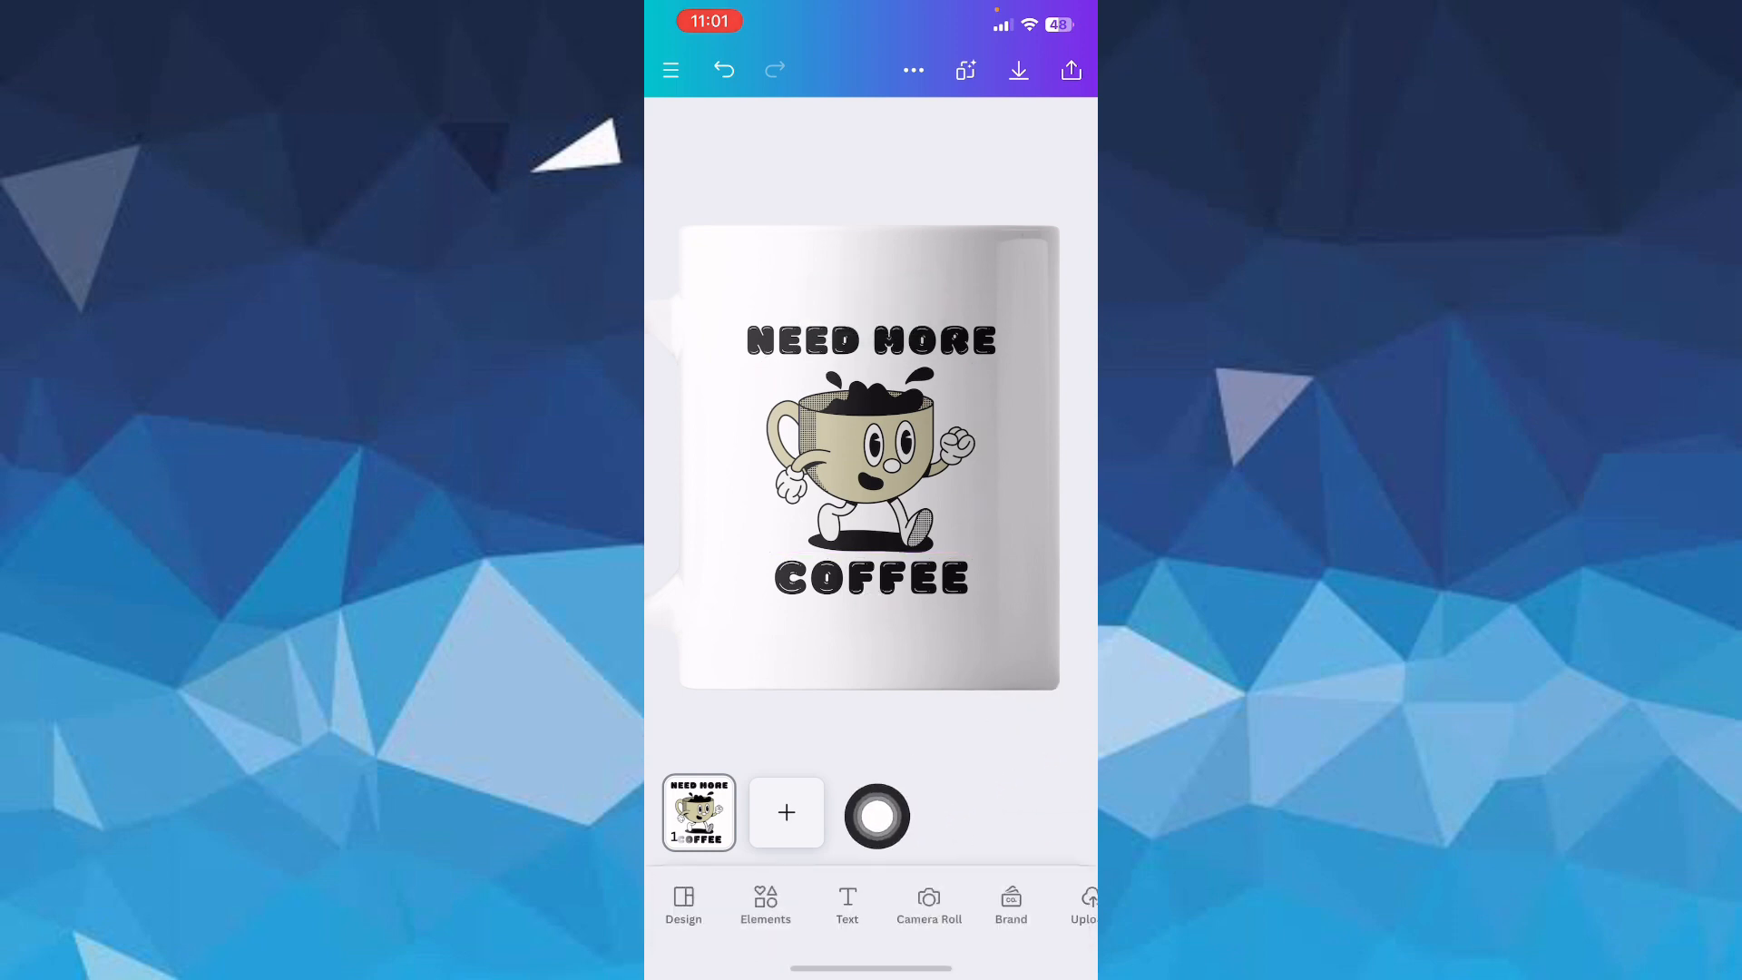
{"action": "left_click", "coordinate": [766, 903]}
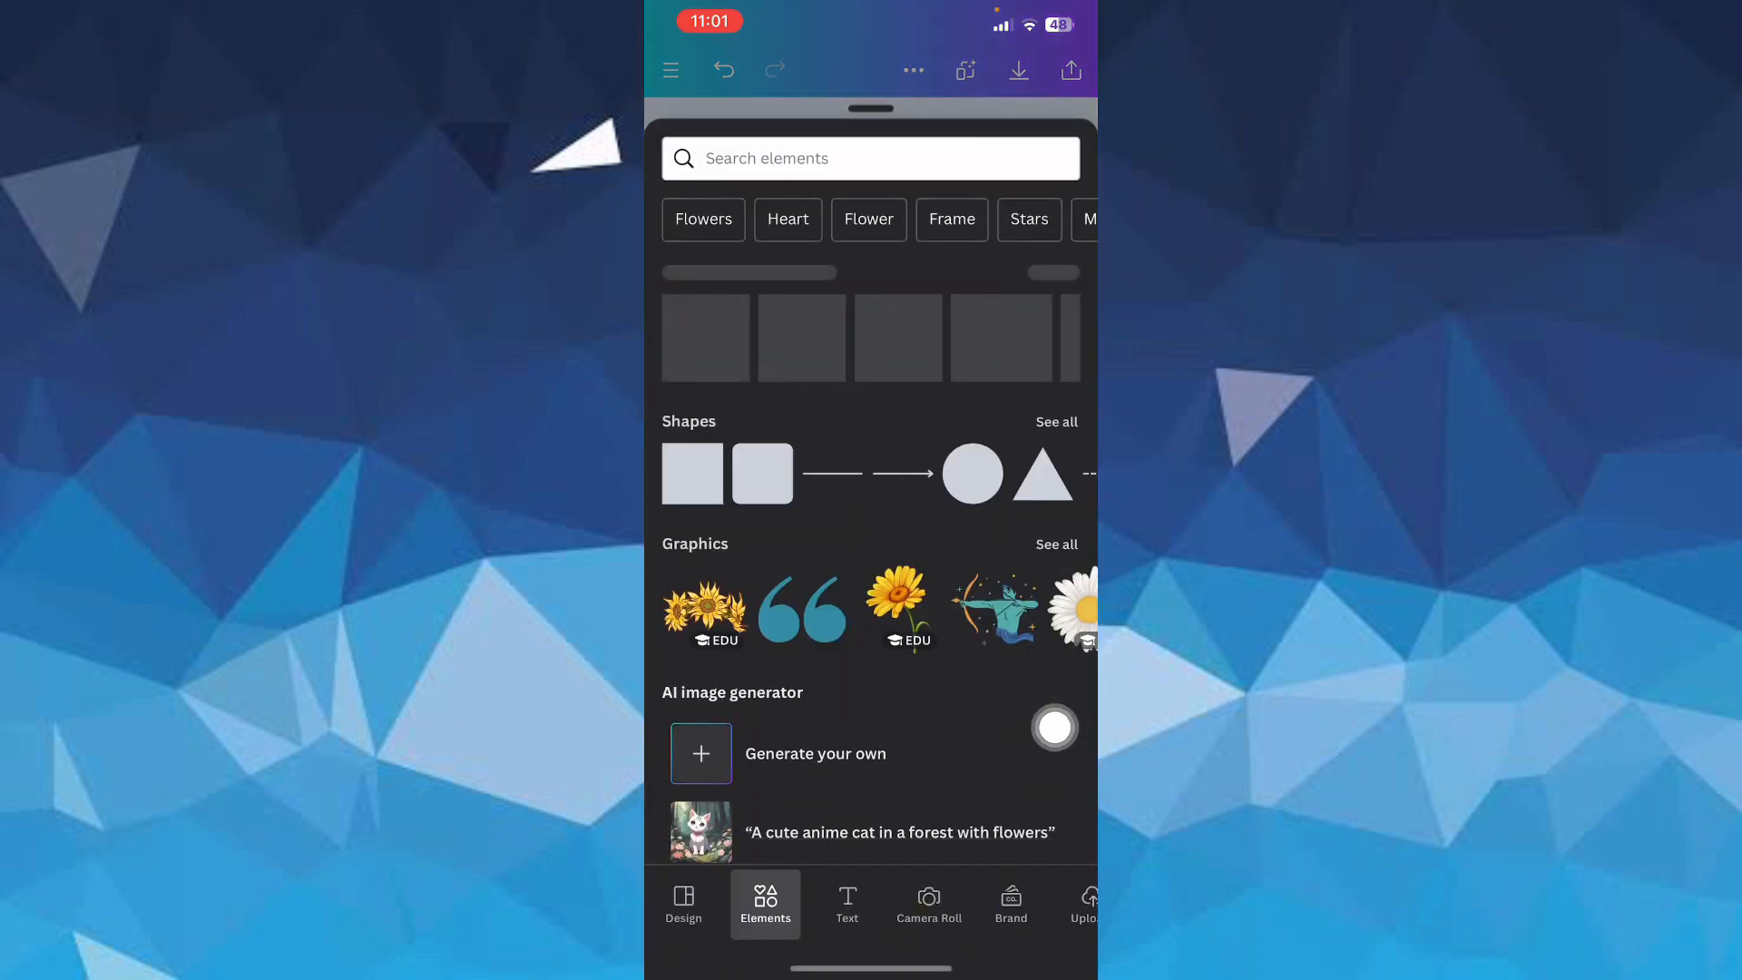
- Search elements for 'Tea', filter to Graphics, and try the smiling teacup graphic
{"action": "left_click", "coordinate": [871, 158]}
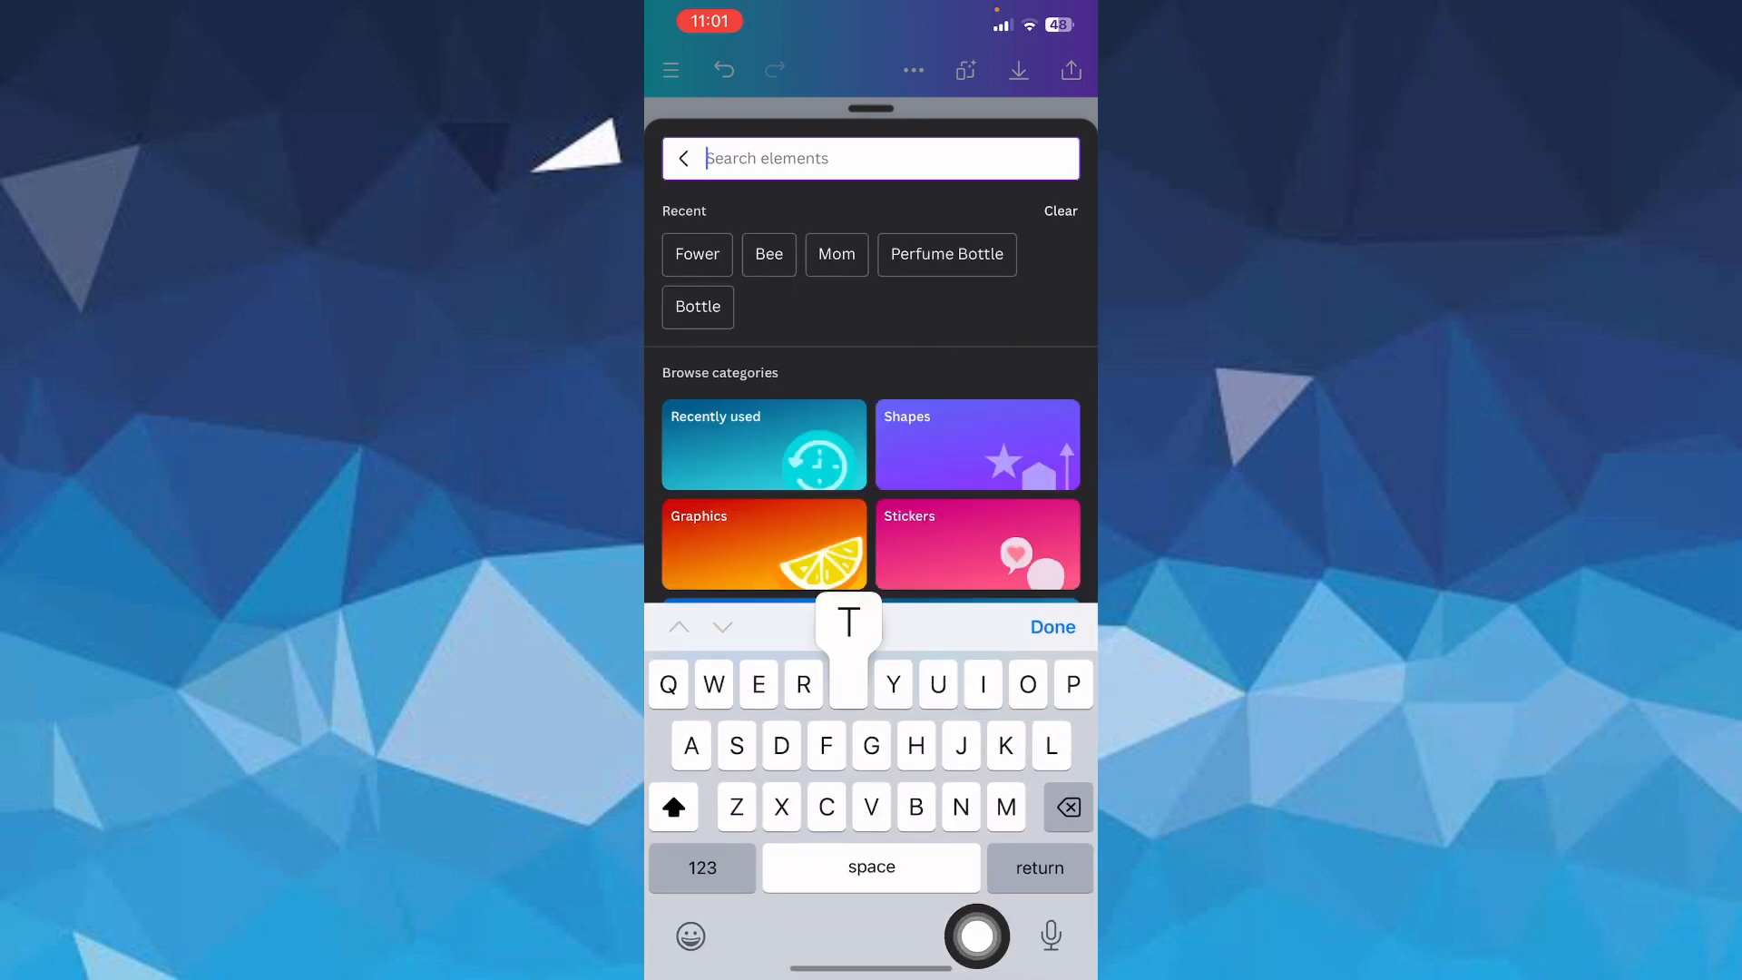
{"action": "type", "text": "Tea"}
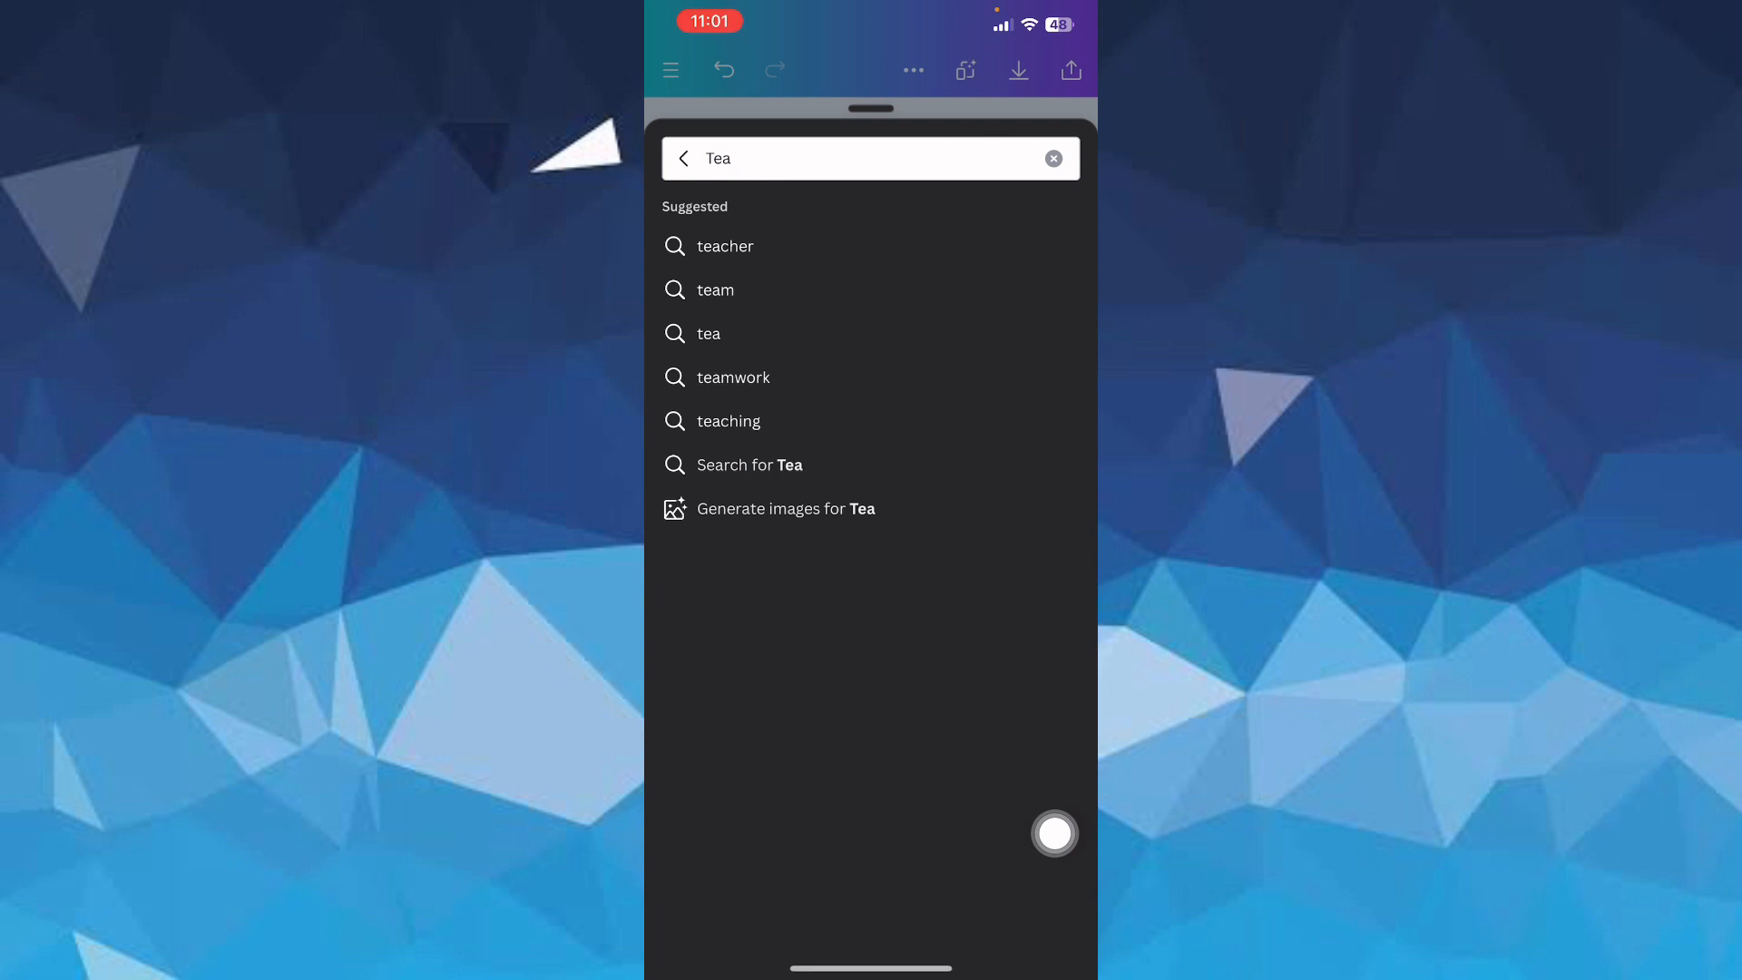
{"action": "left_click", "coordinate": [753, 464]}
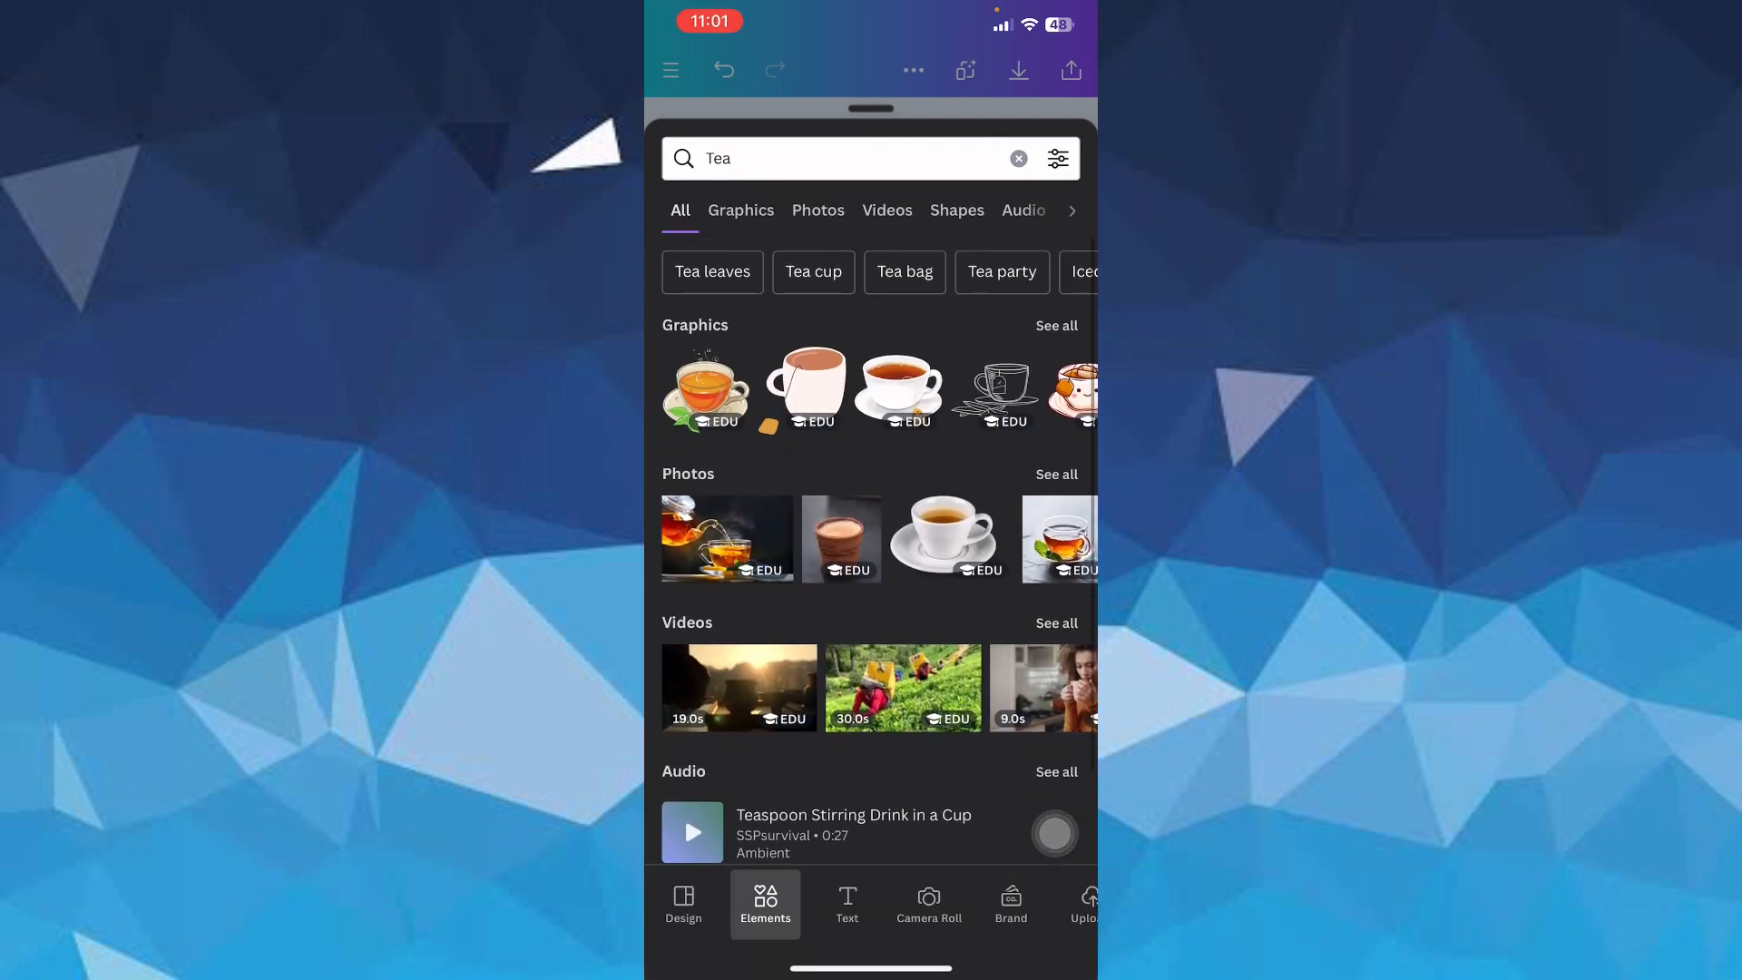
{"action": "left_click", "coordinate": [741, 209]}
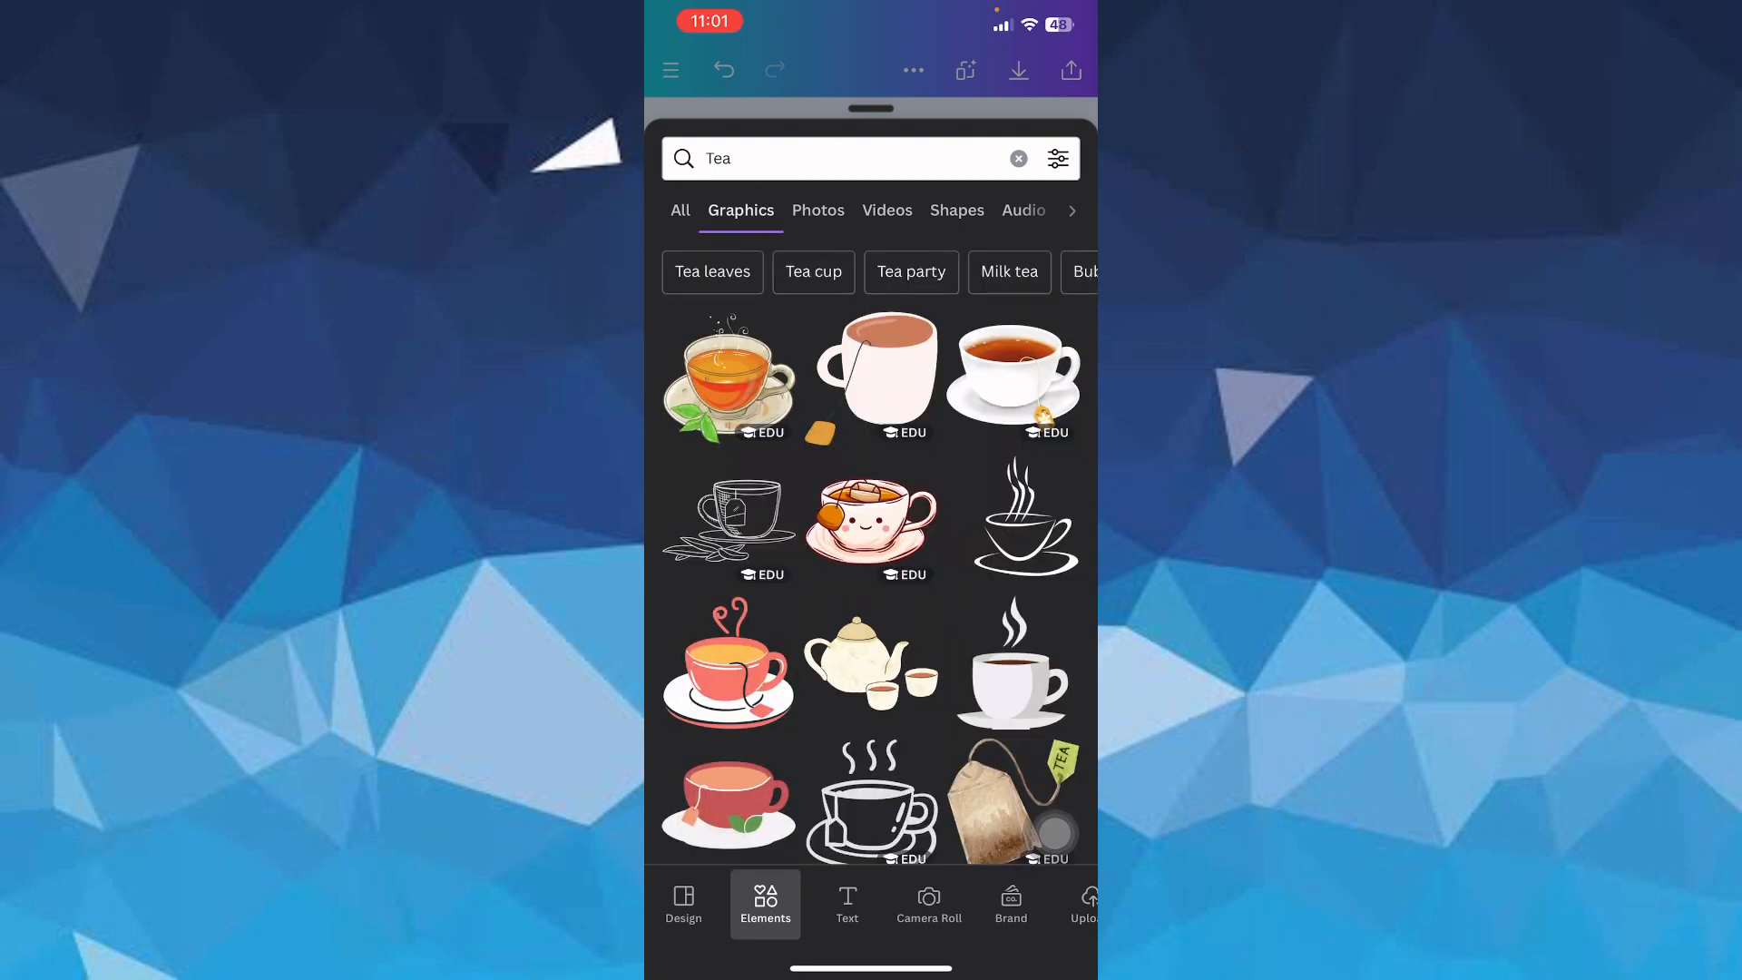
{"action": "left_click", "coordinate": [872, 522]}
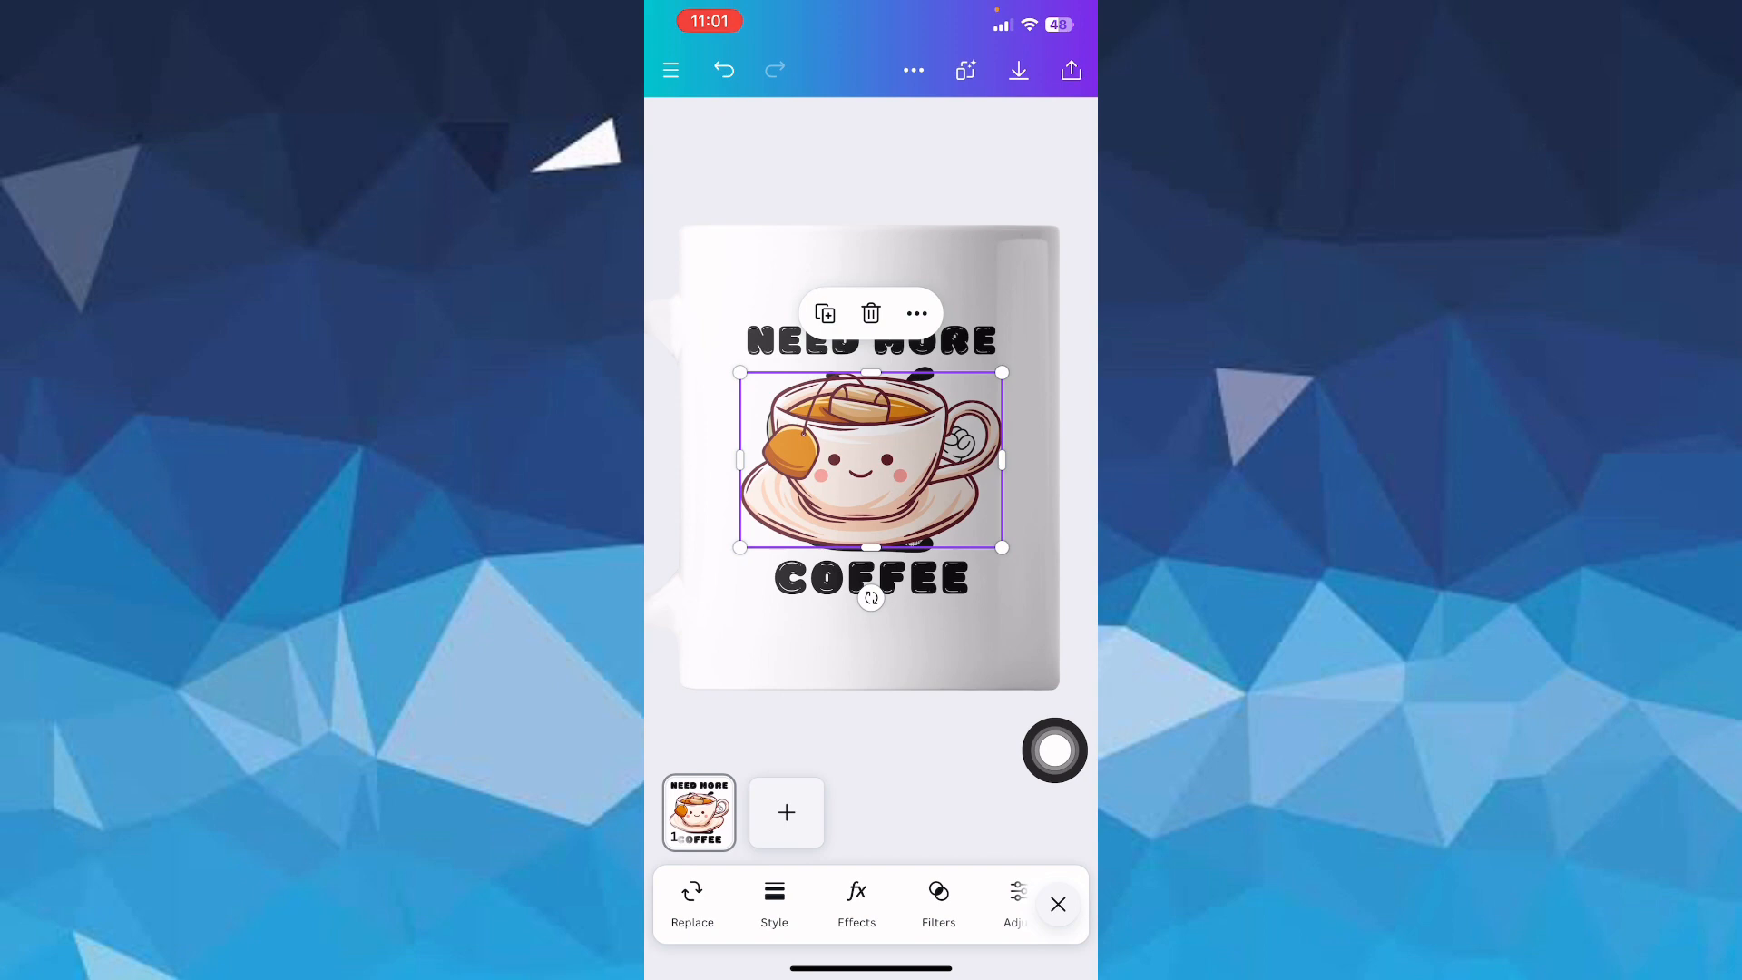
{"action": "left_click", "coordinate": [692, 904]}
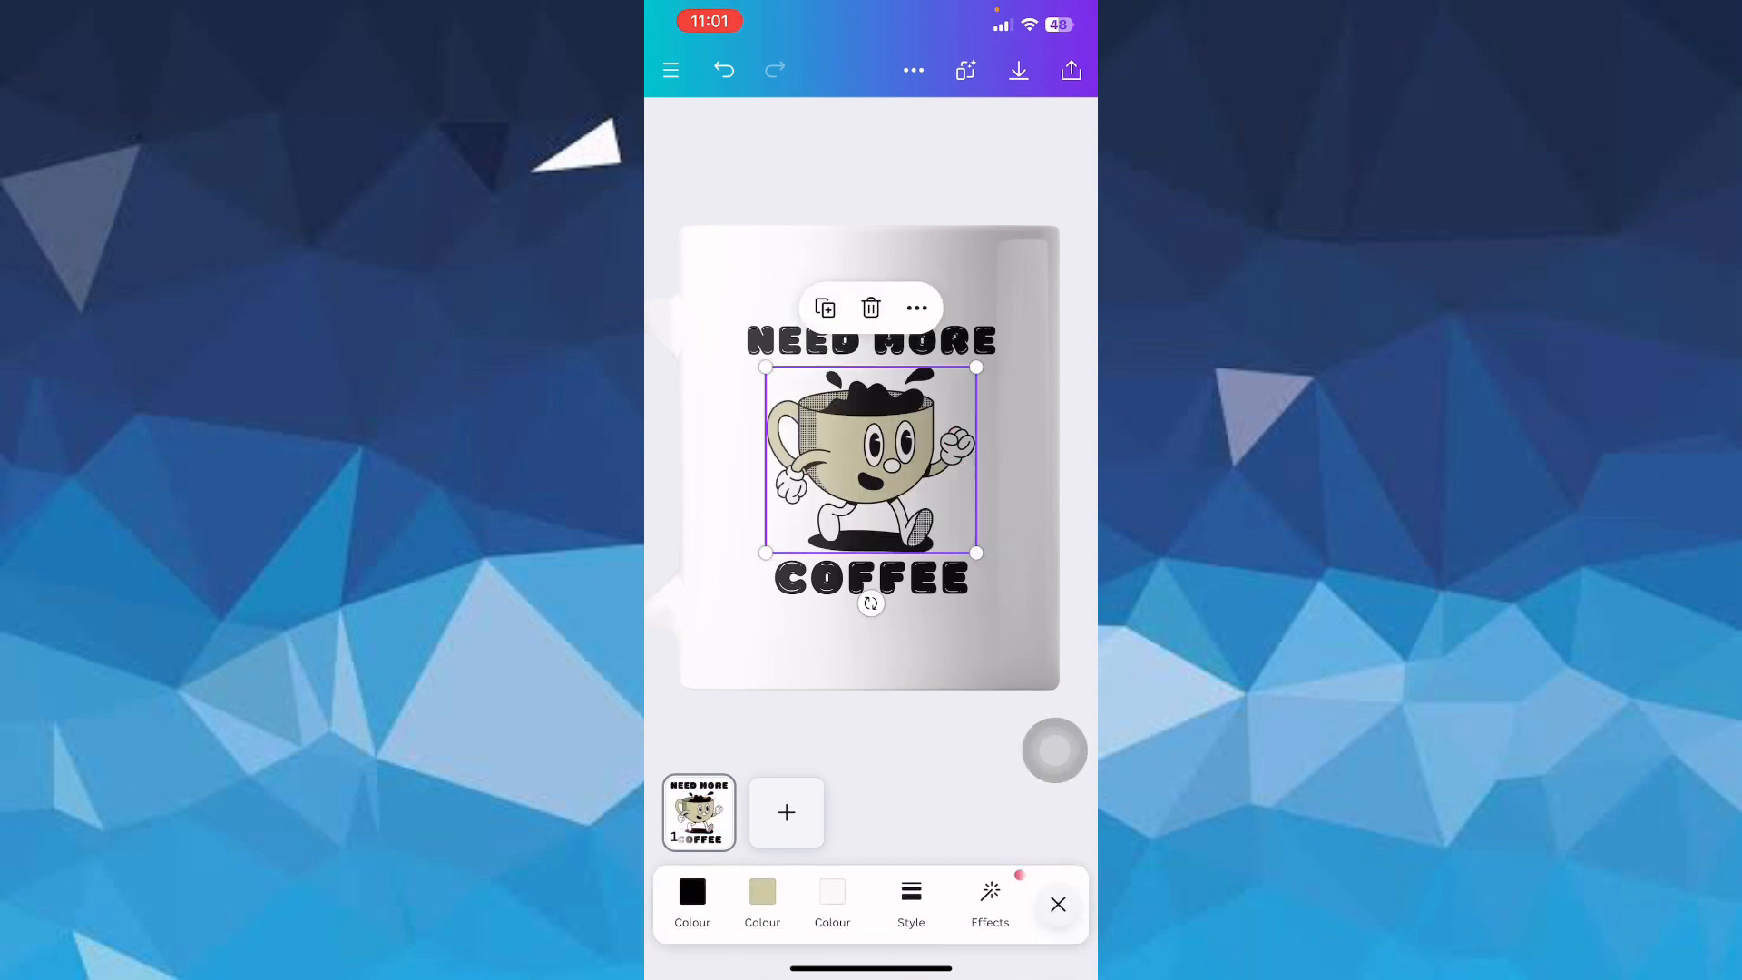